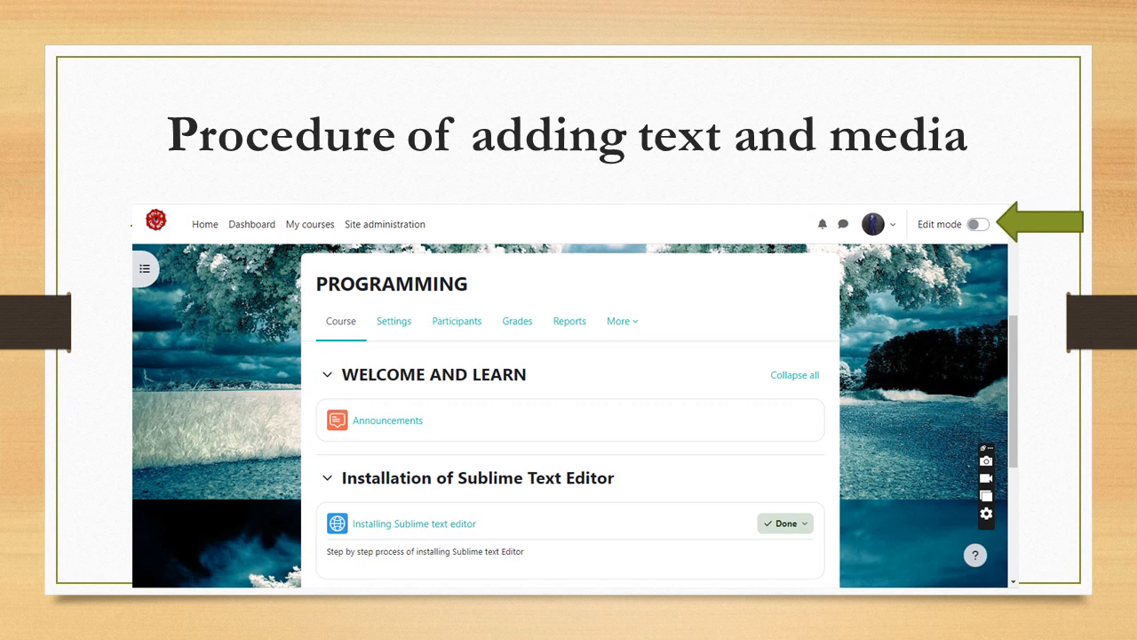
Step: Advance the slideshow to the slide showing Moodle with Edit mode turned on
left_click(999, 224)
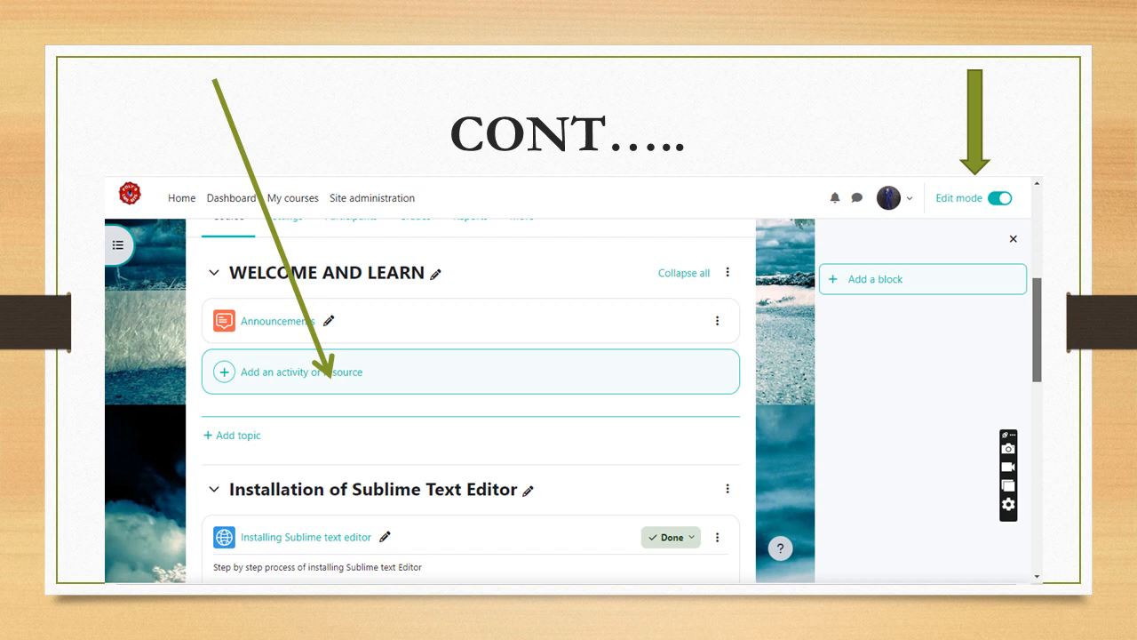
Step: Advance to the slide showing the 'Add an activity or resource' chooser
left_click(300, 371)
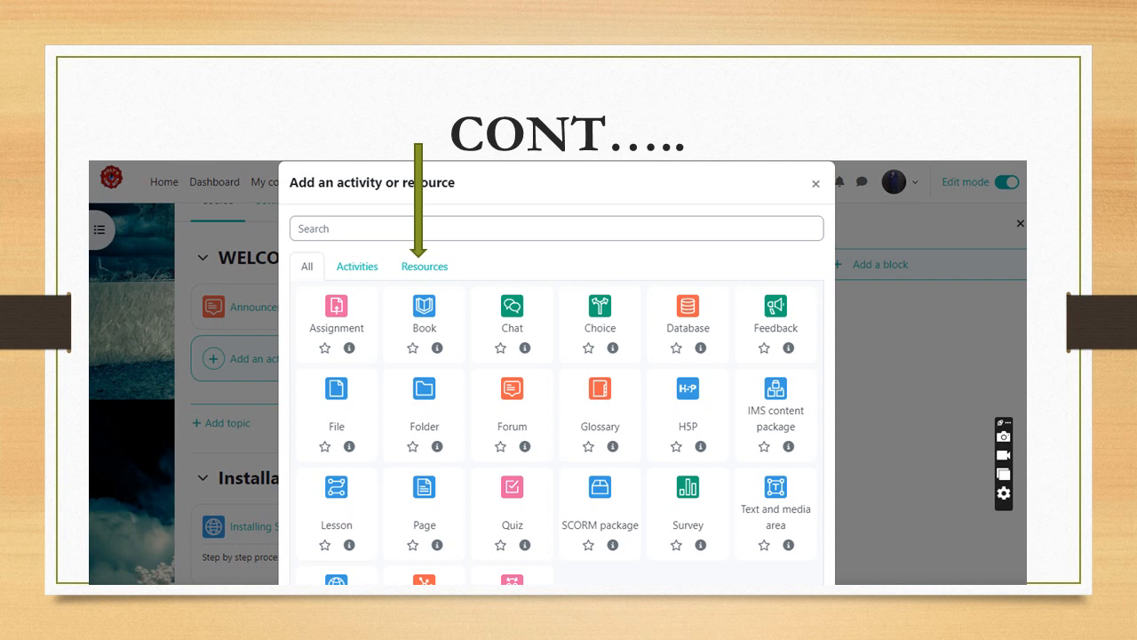
Step: Advance past the Resources-only slide to the 'Adding a new Text and media area' form slide
left_click(425, 267)
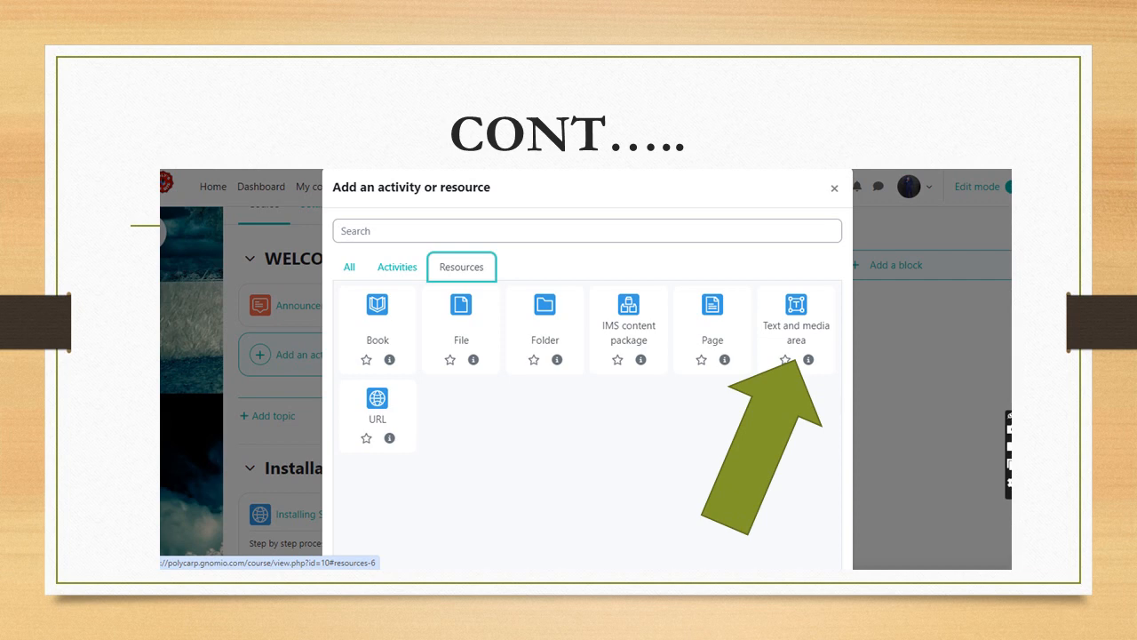
left_click(795, 311)
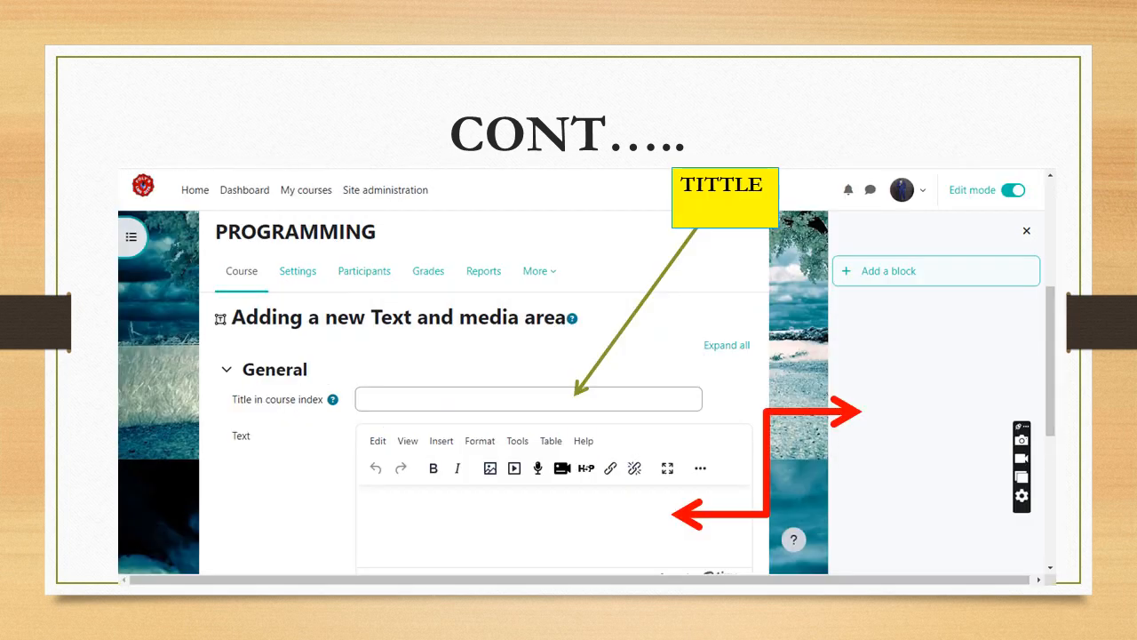